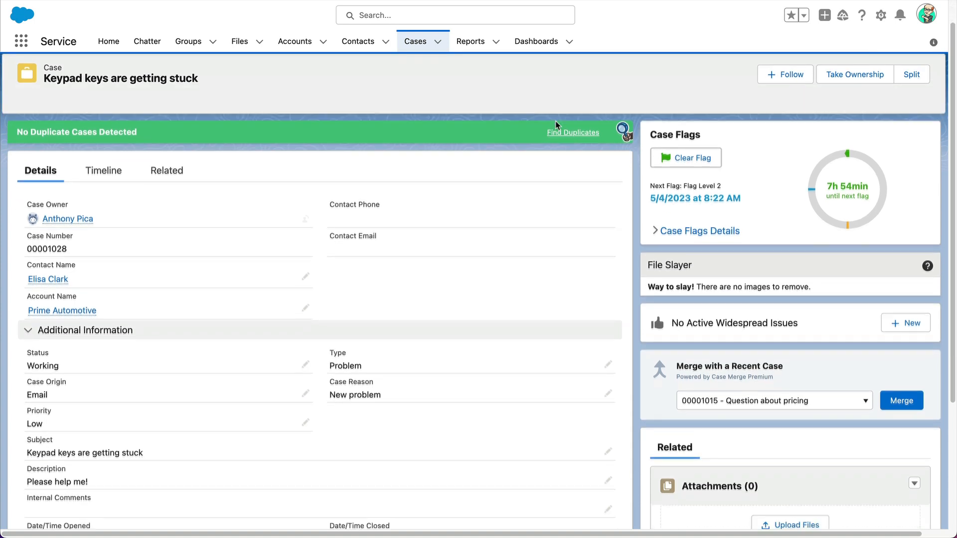
# - Follow the case's account link to the Prime Automotive account record
pyautogui.scroll(-3)
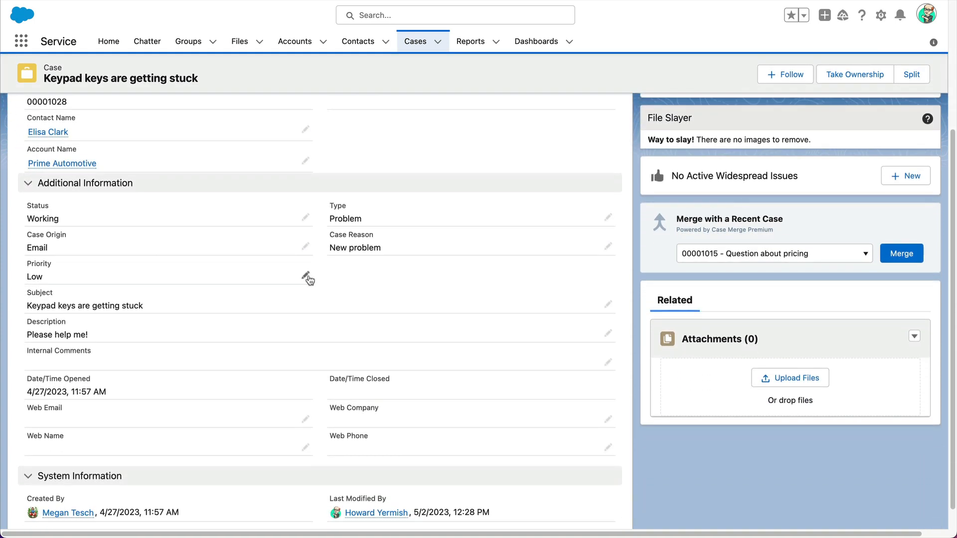
pyautogui.click(307, 277)
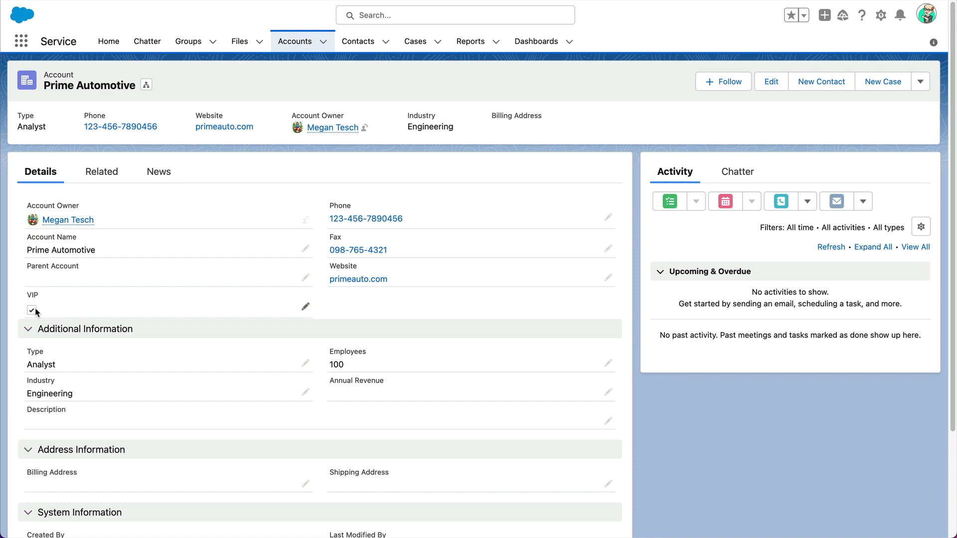
# - Review the All Open Cases list on the Cases tab before heading to Case Flags Setup
pyautogui.click(414, 41)
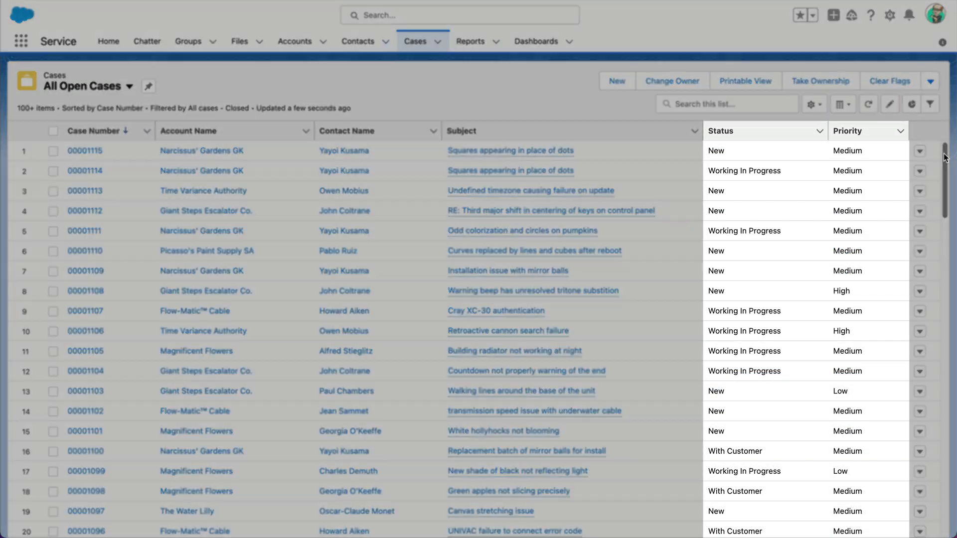
pyautogui.scroll(-3)
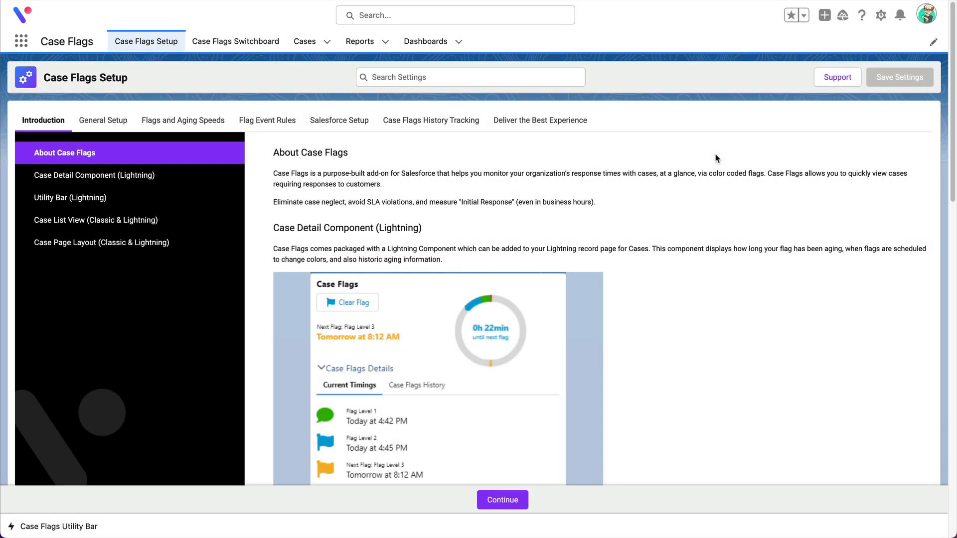
# - Search settings for 'cu' and jump to Custom Aging Speeds (Optional) under Flags and Aging Speeds
pyautogui.click(469, 76)
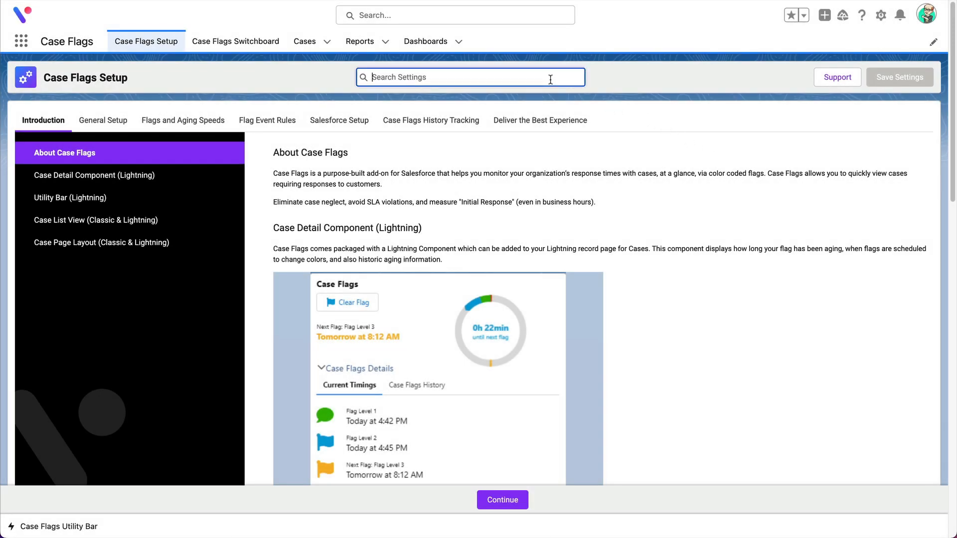
pyautogui.write('cu')
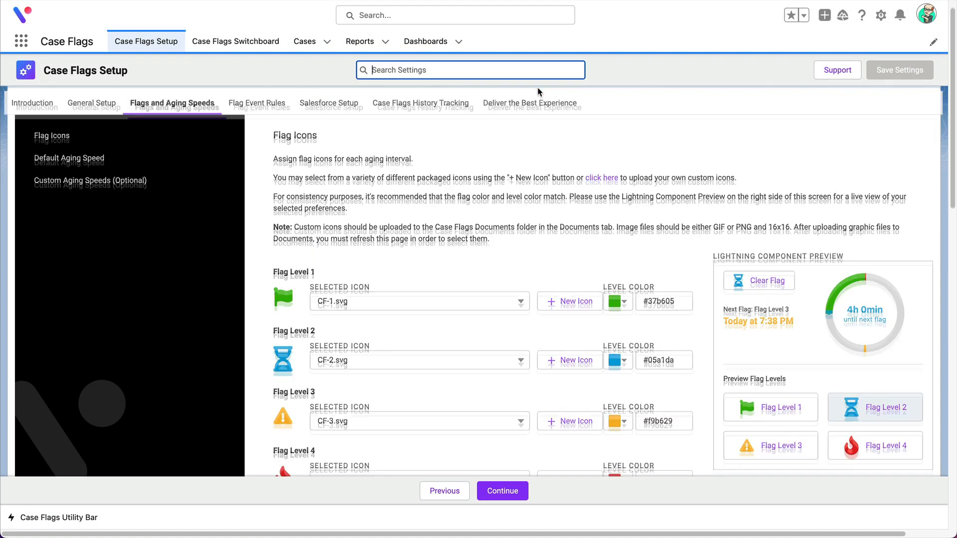
pyautogui.click(90, 181)
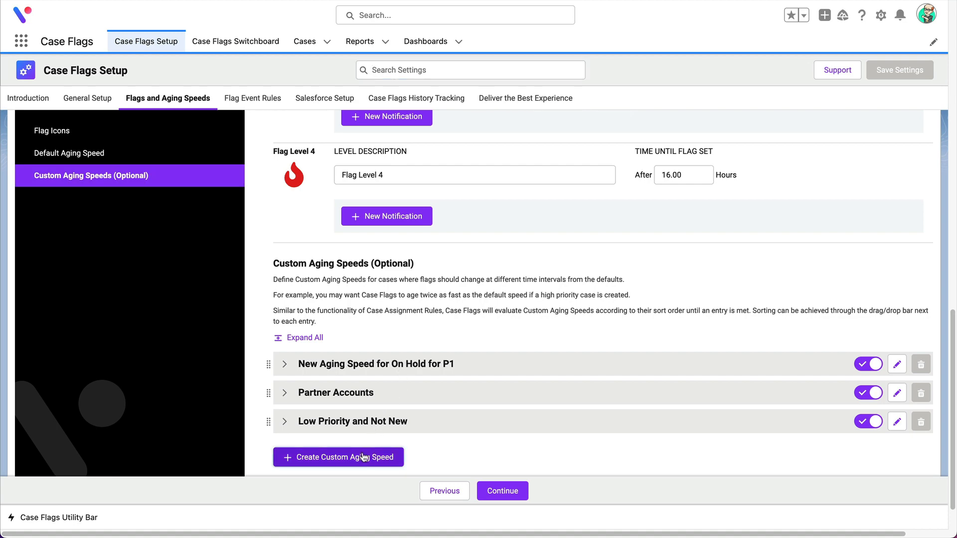
# - Create the 'High Priority Cases' aging speed with criterion Priority equals High
pyautogui.click(338, 457)
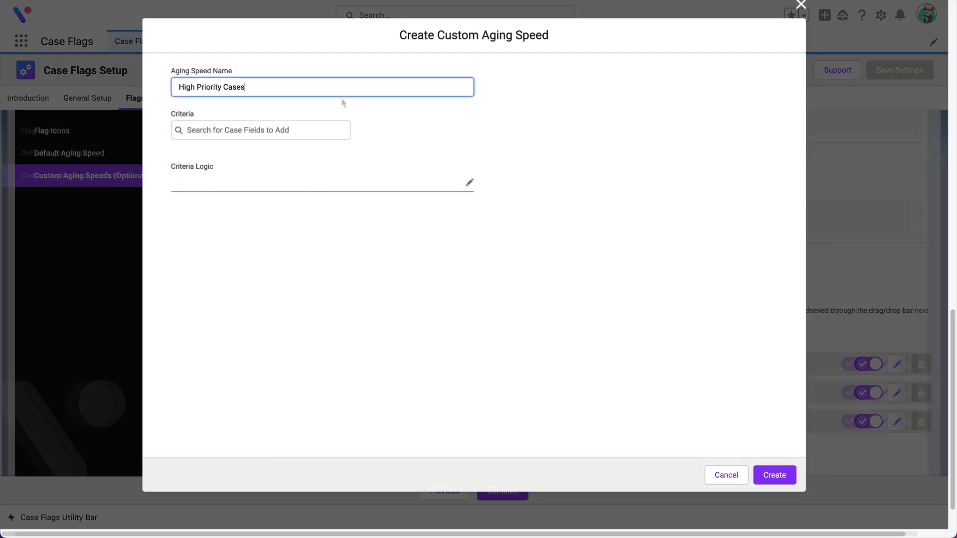
pyautogui.write('pri')
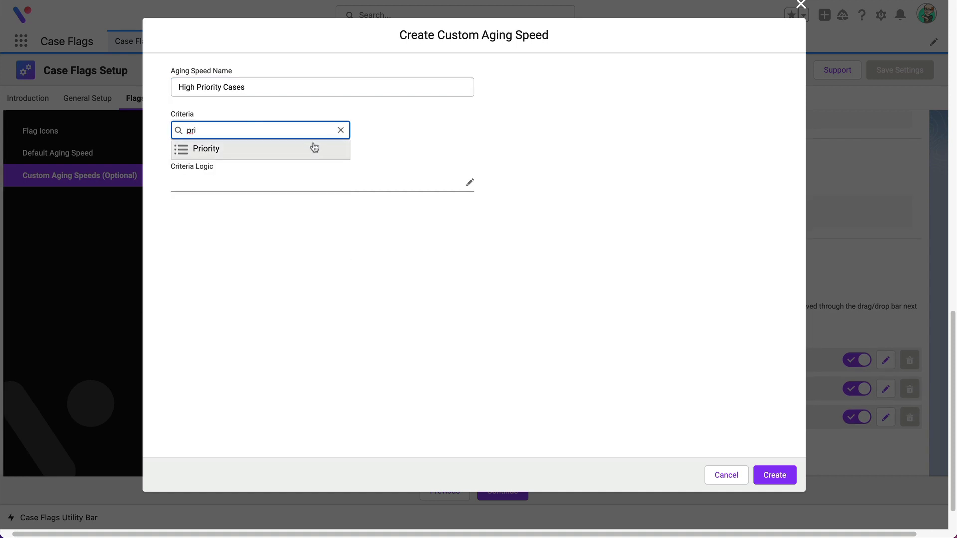
pyautogui.click(205, 148)
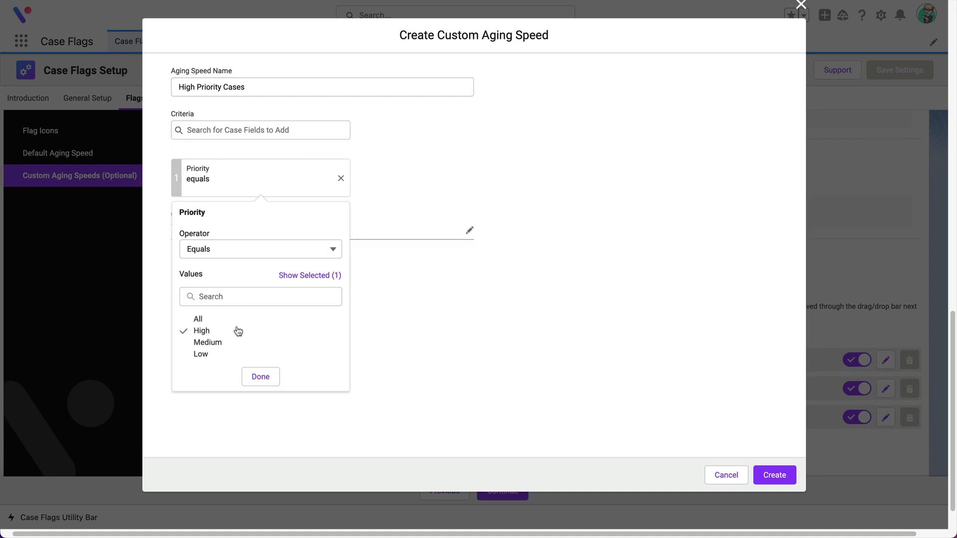
pyautogui.click(260, 376)
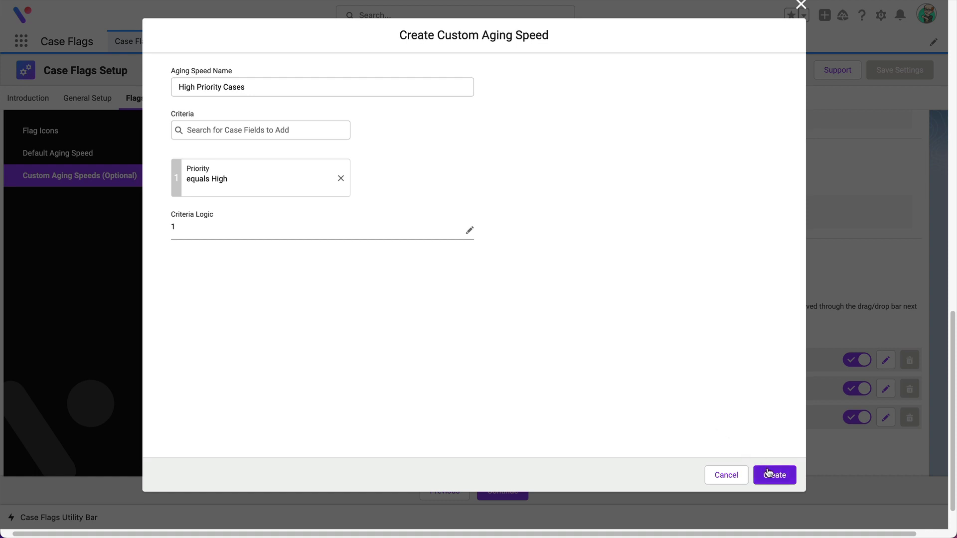
pyautogui.click(773, 475)
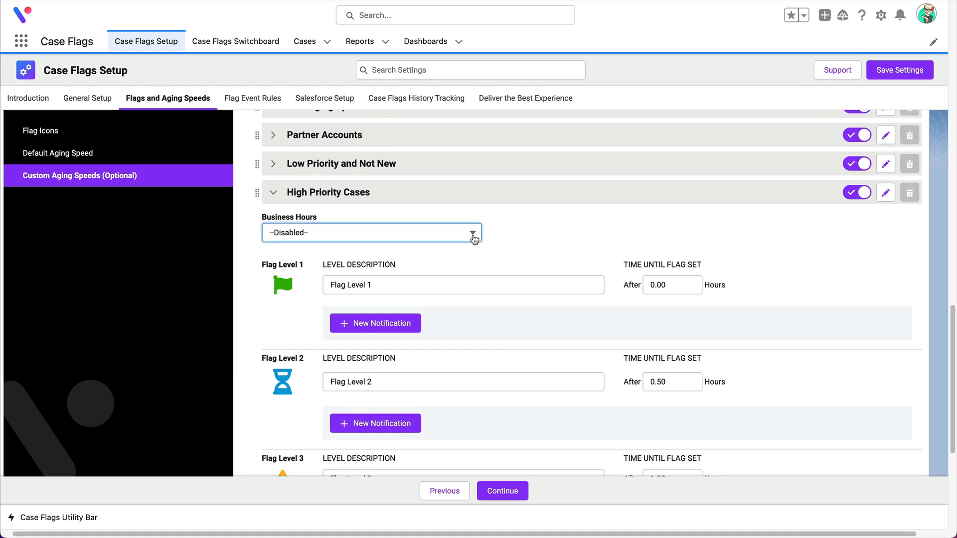
# - Set the High Priority Cases aging speed's Business Hours to 24/7
pyautogui.click(371, 232)
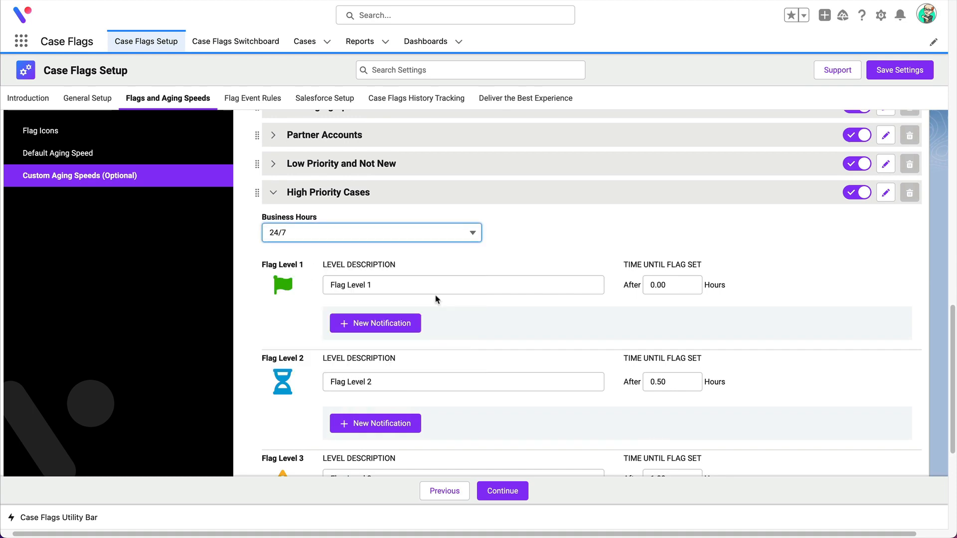
pyautogui.scroll(-3)
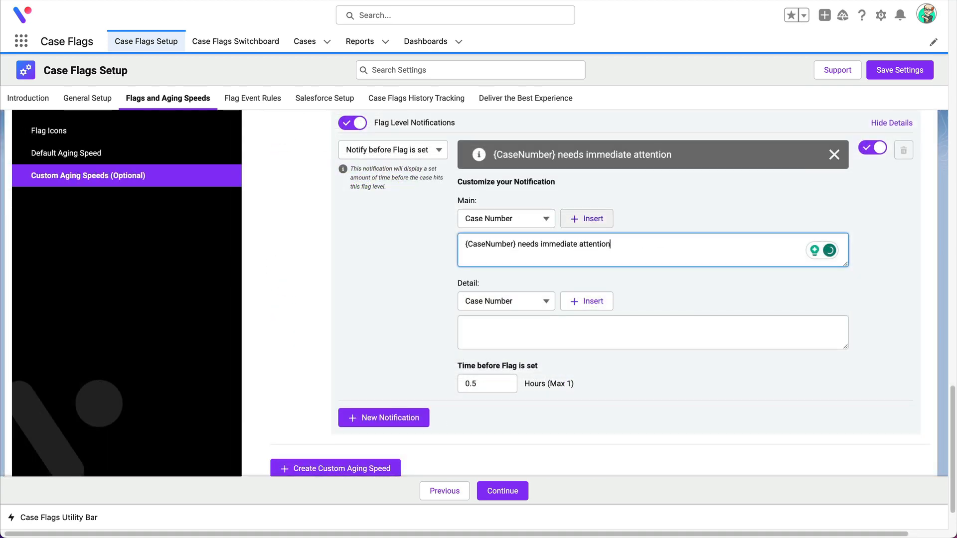
# - End the notification message '{CaseNumber} needs immediate attention!' with '!', 0.5 hours before the flag
pyautogui.write('!')
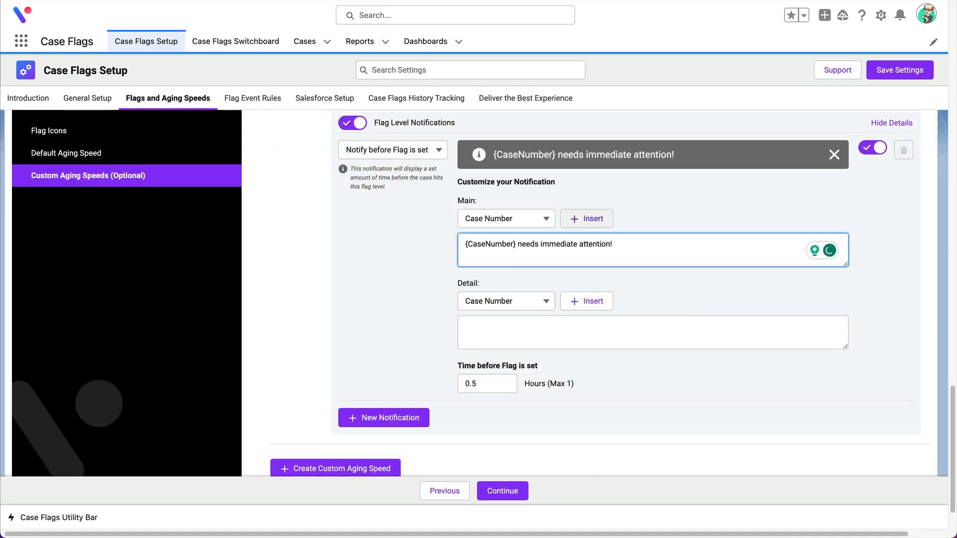